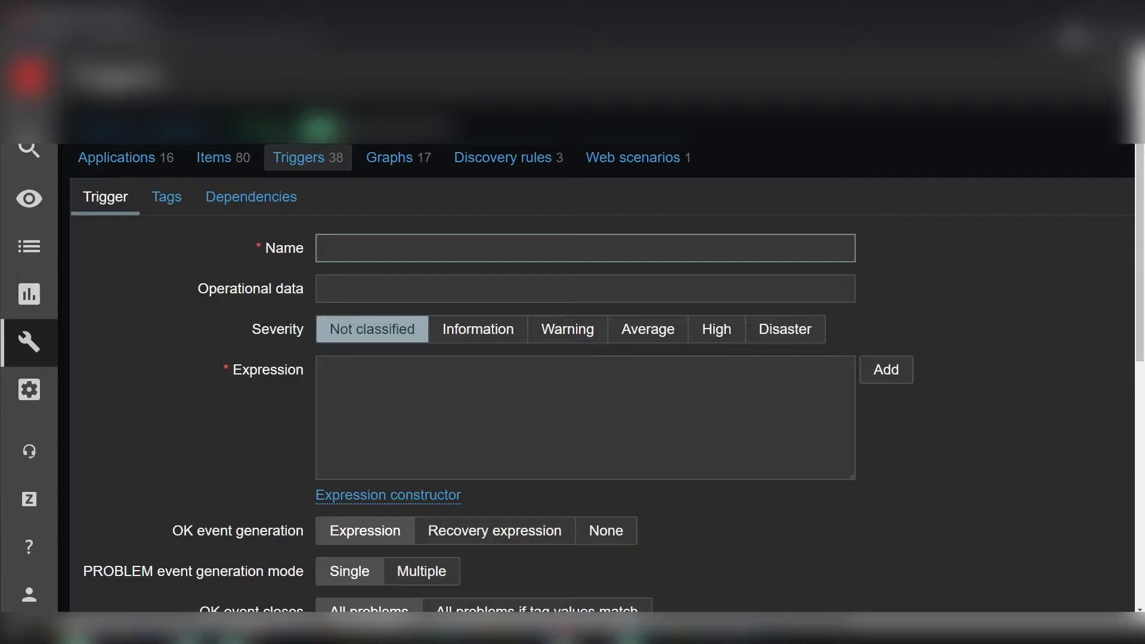
- Name the trigger NGINX and step its severity through Information, Warning, High to Disaster
type("NG")
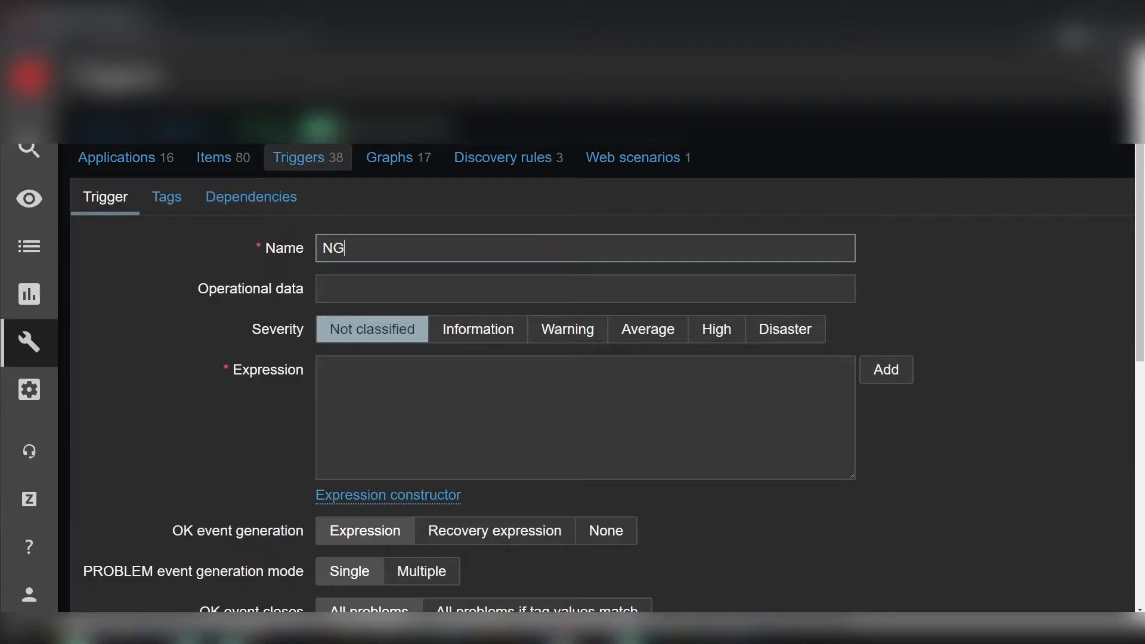
type("INX")
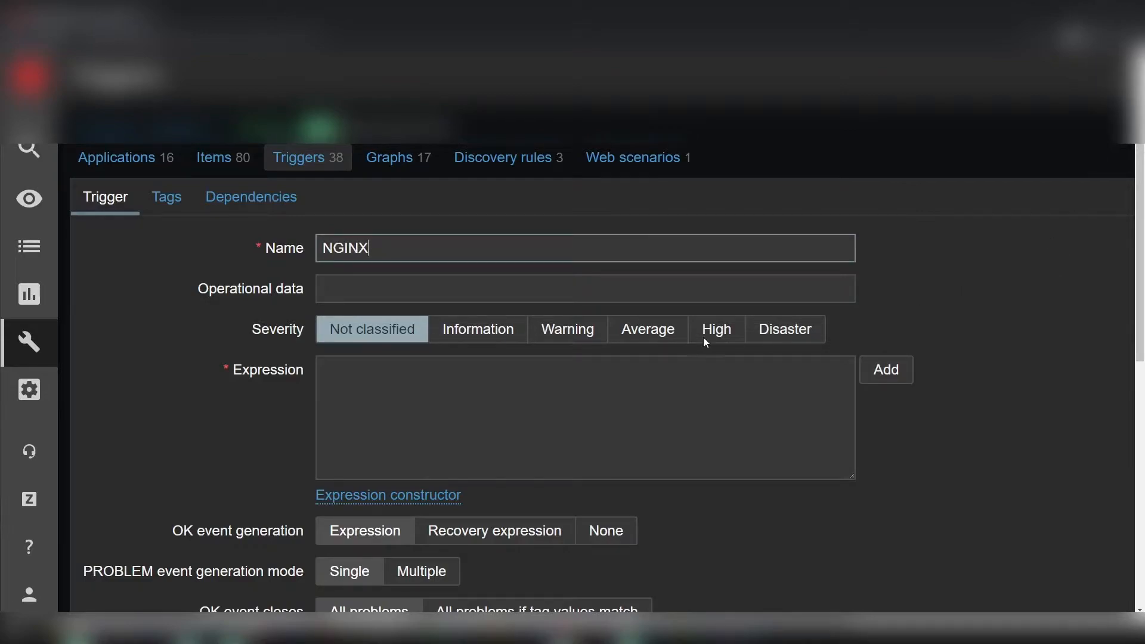
left_click(477, 330)
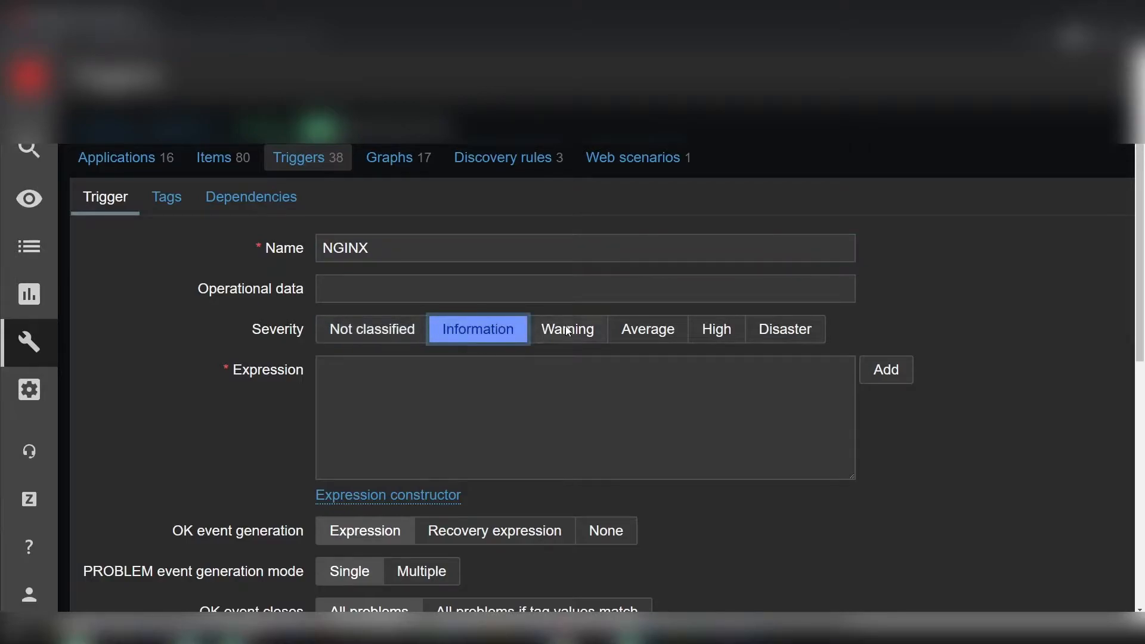
left_click(566, 329)
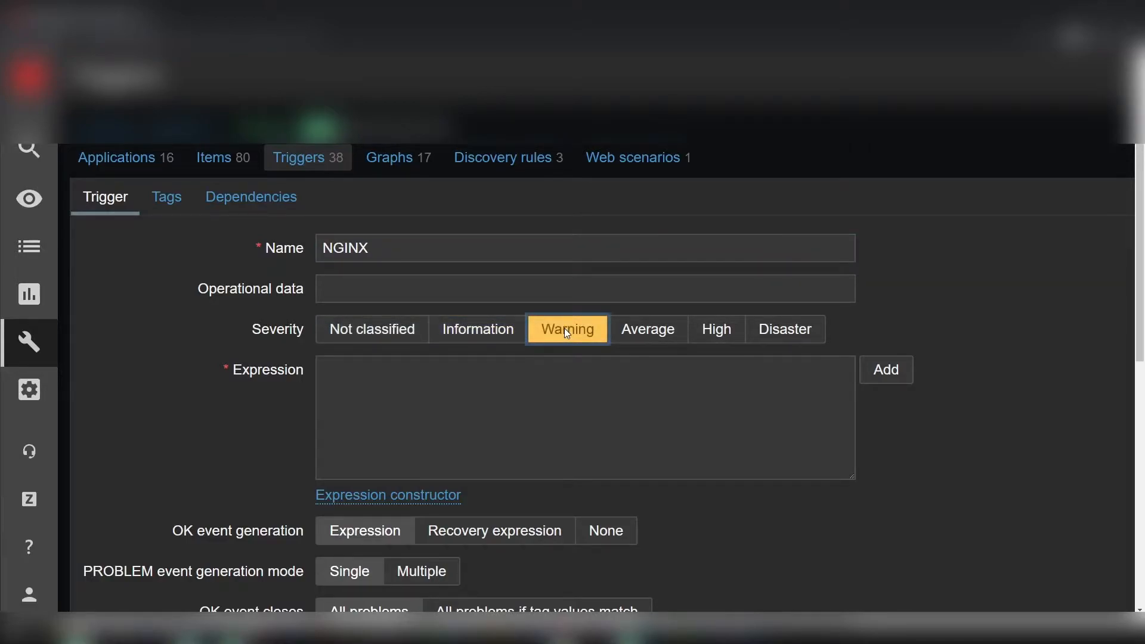
mouse_move(524, 336)
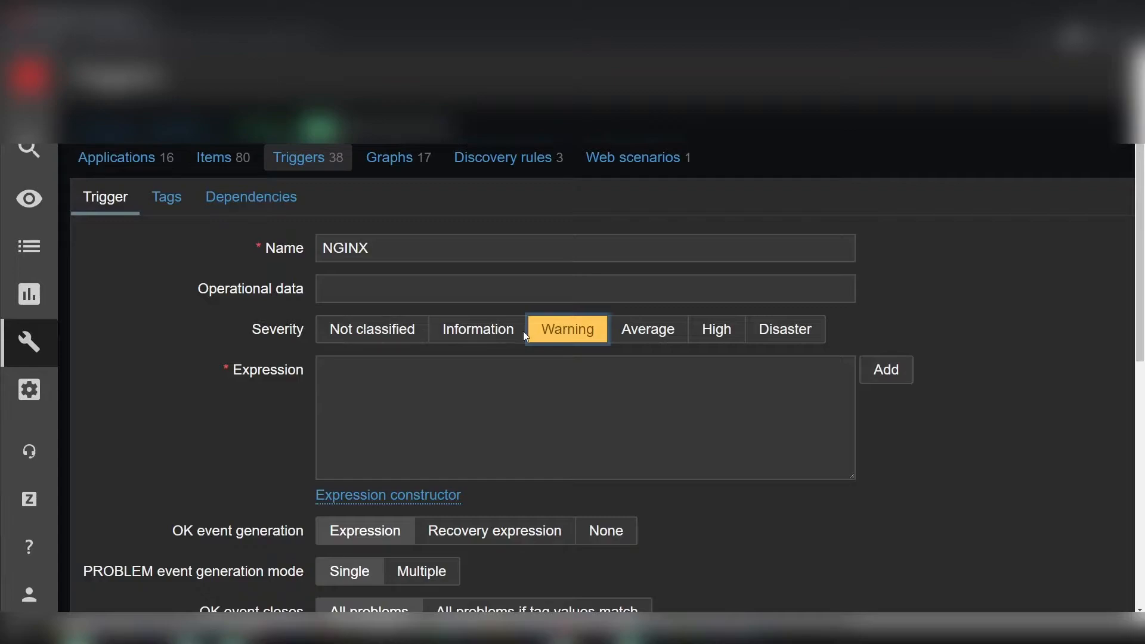
mouse_move(507, 340)
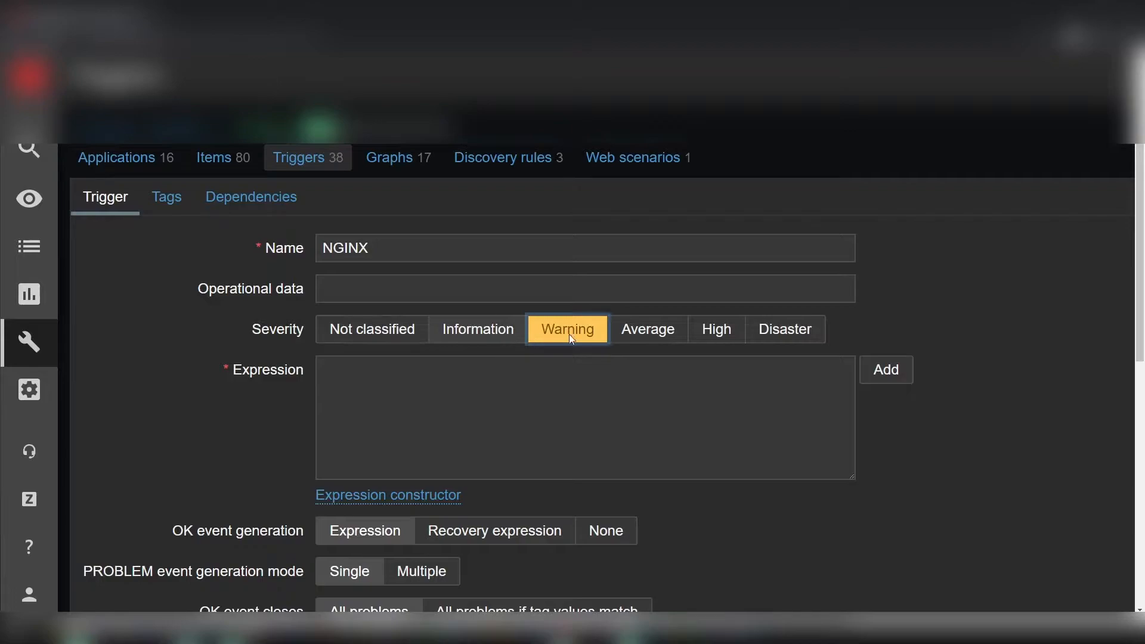
left_click(716, 329)
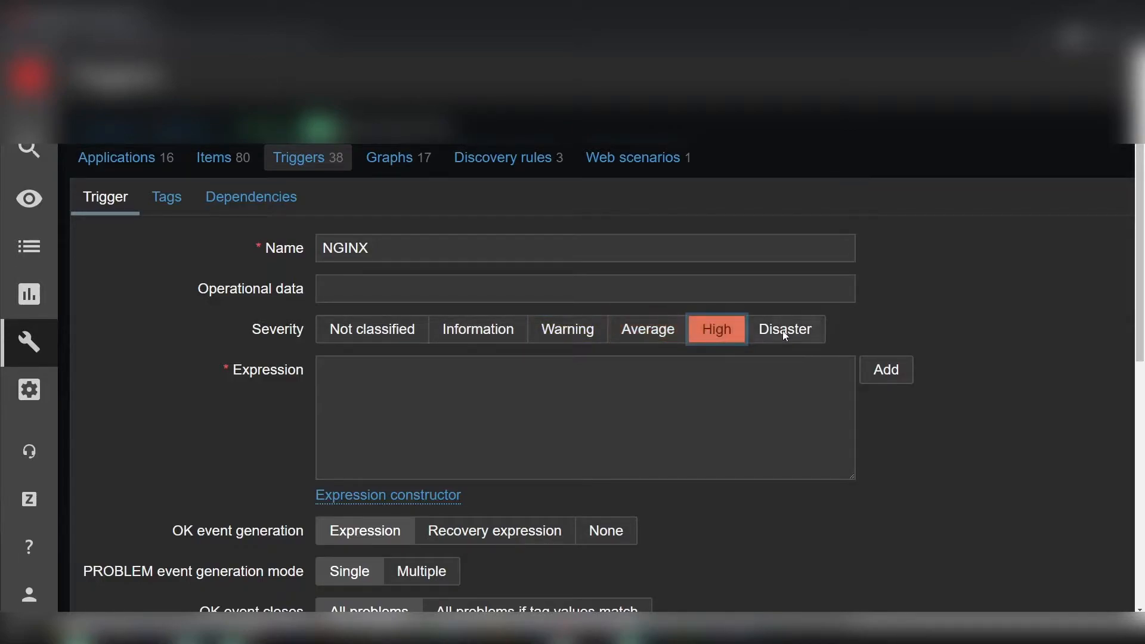
left_click(785, 329)
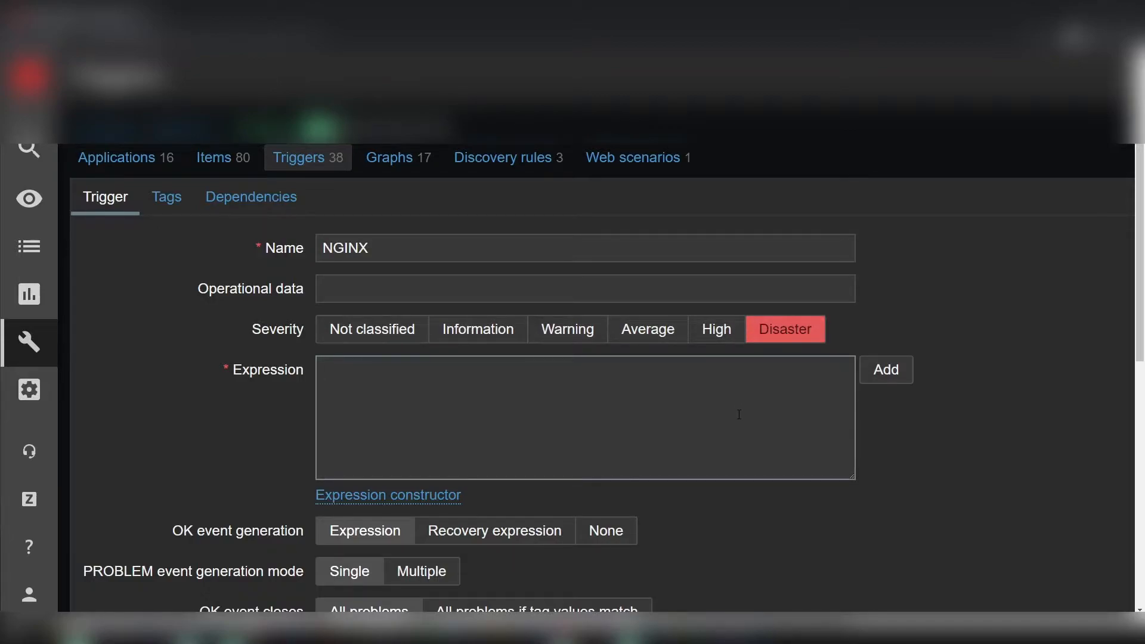
mouse_move(438, 508)
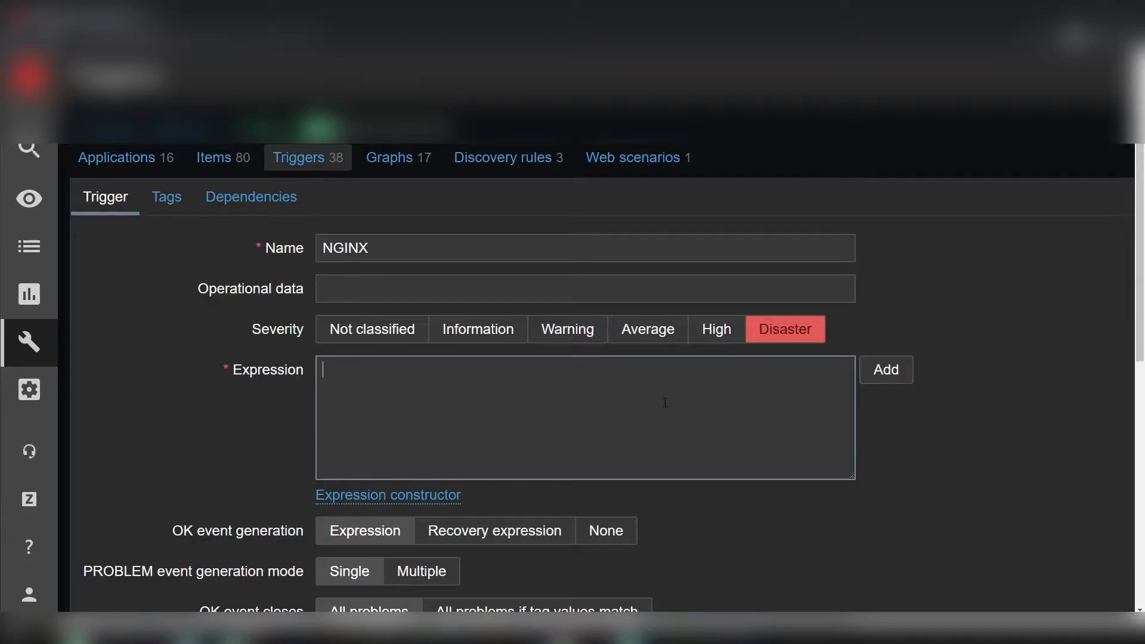
- Begin the expression with {host:log and set severity back to Information
type("{")
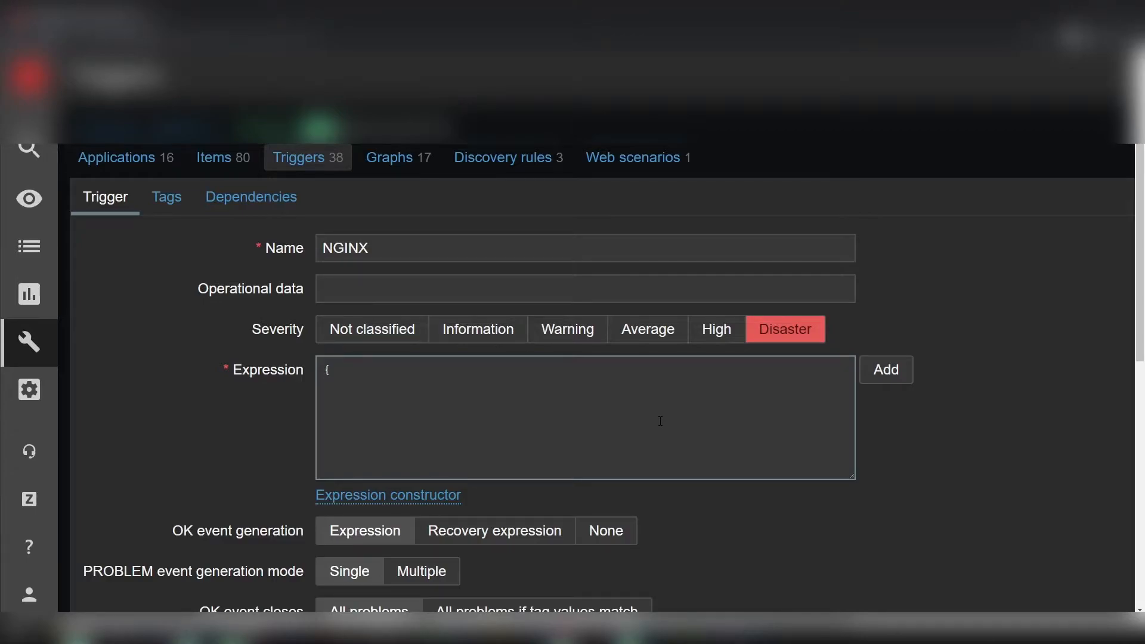
type("host")
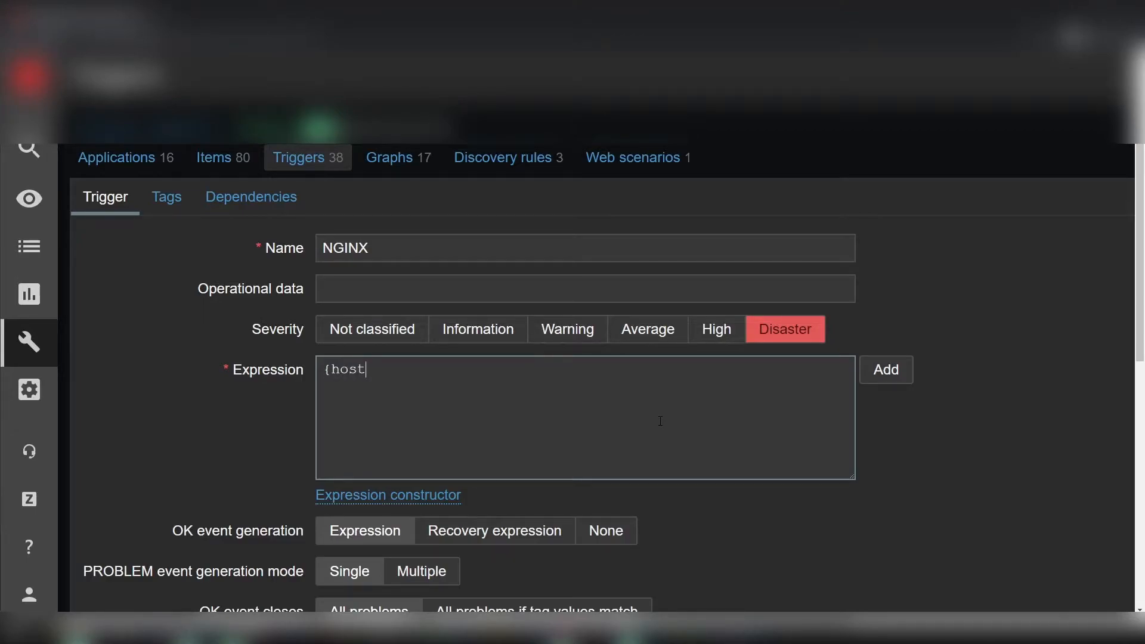
type(":")
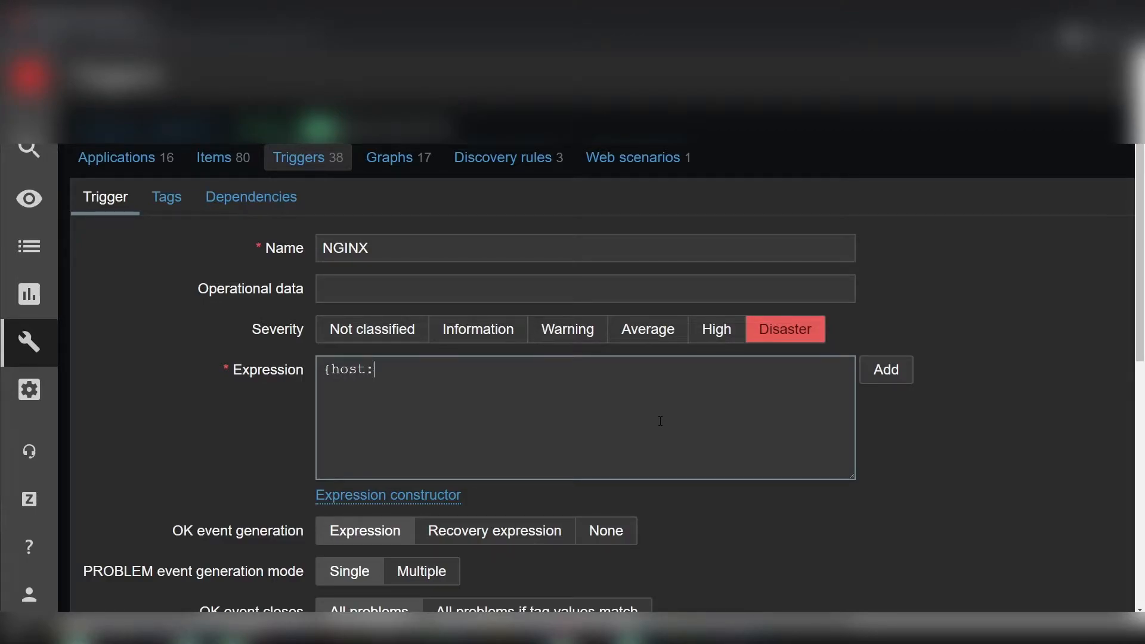
type("log")
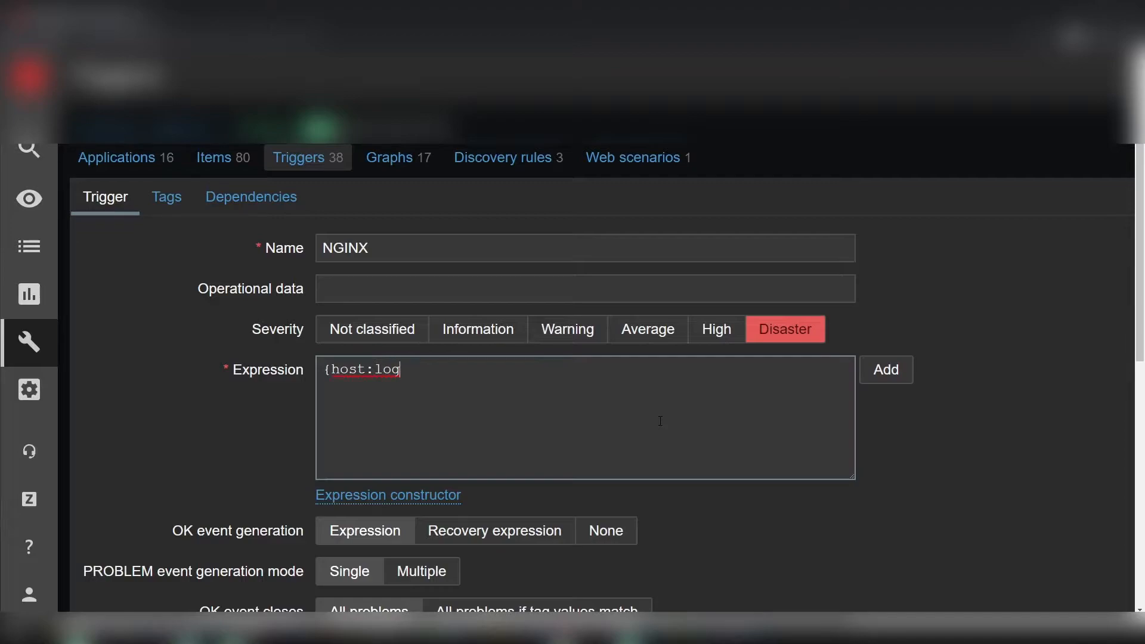
mouse_move(716, 329)
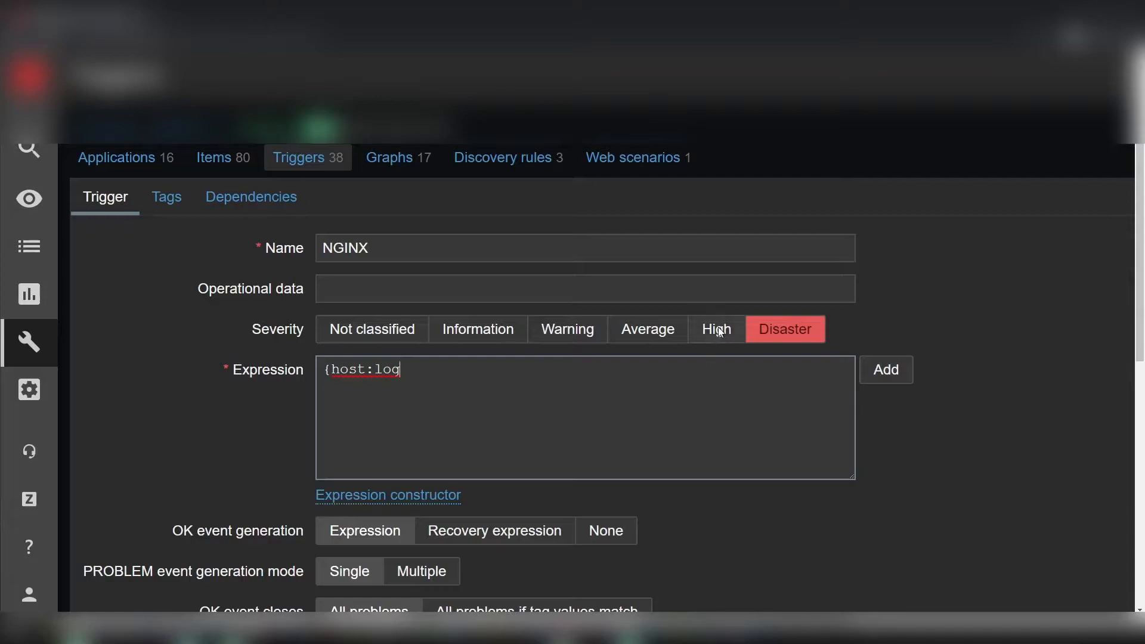
left_click(477, 329)
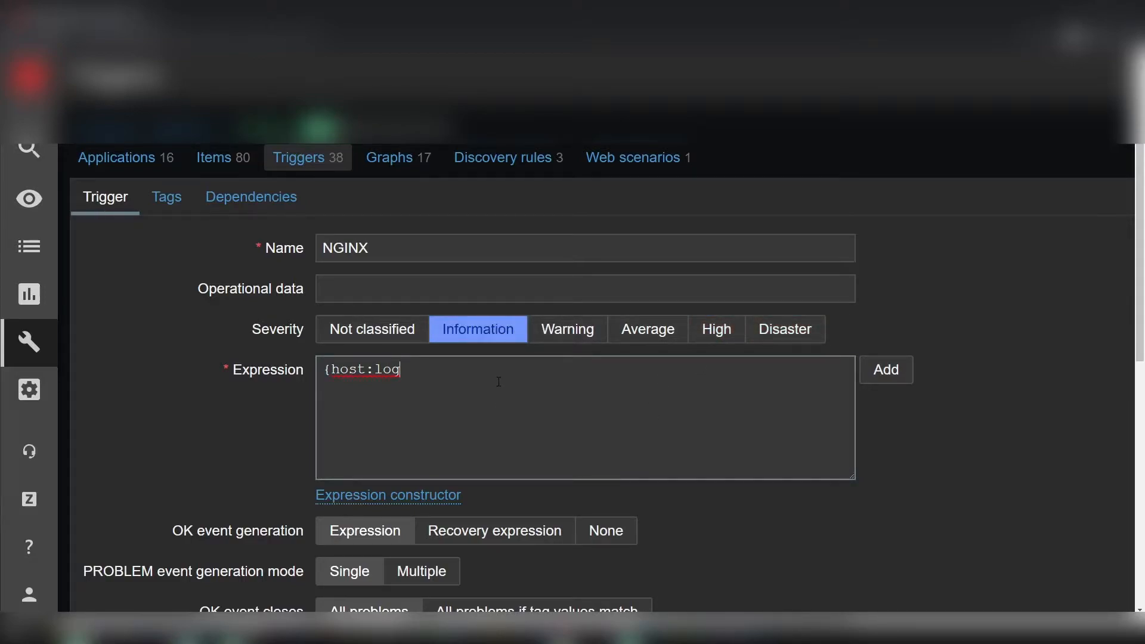
- Extend the expression with the item key [/var/log/nginx/error.log]
type("[")
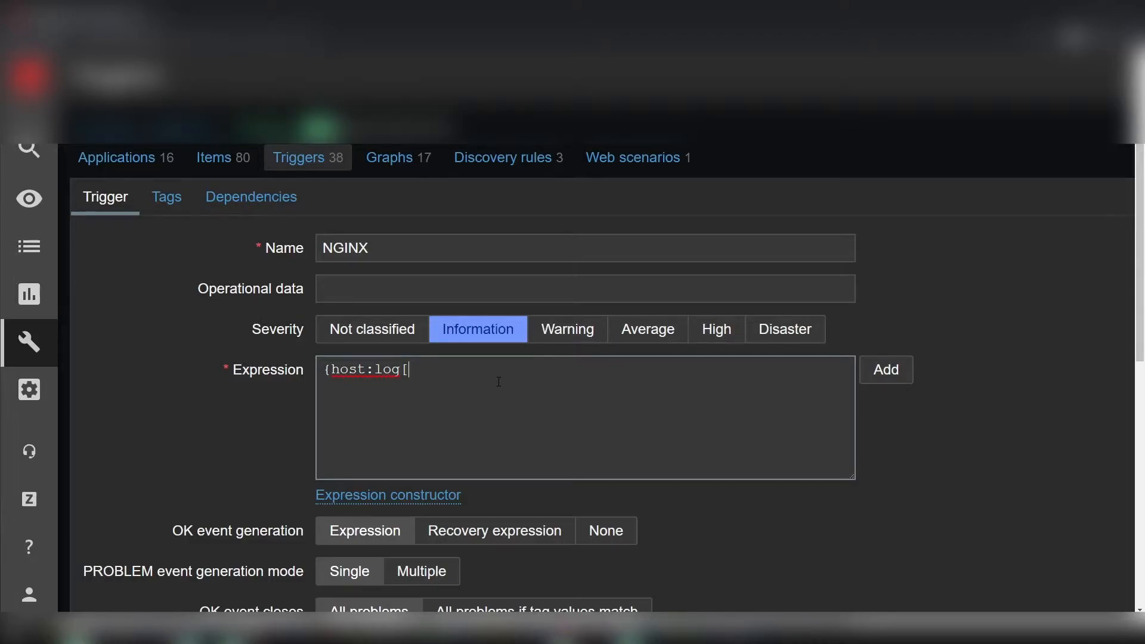
type("/")
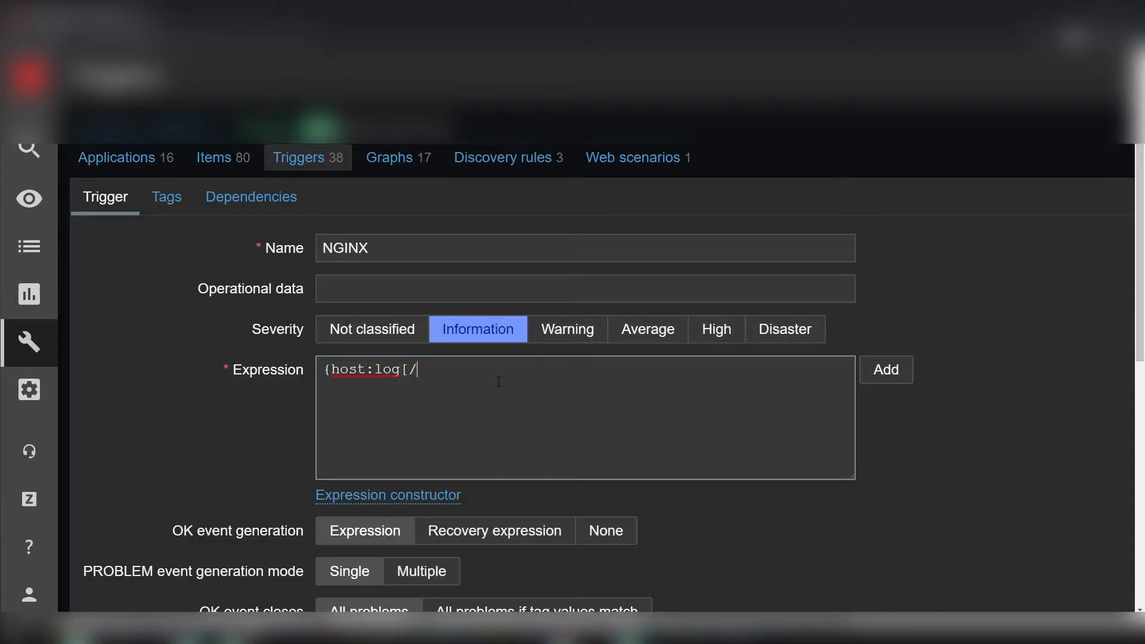
type("var/l")
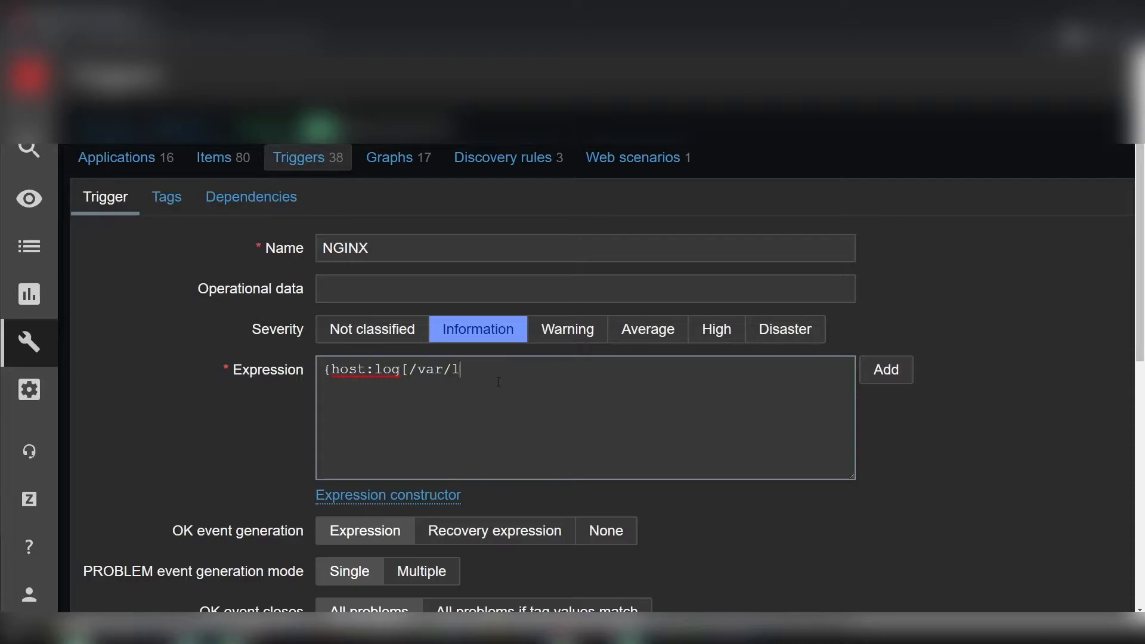
type("og/")
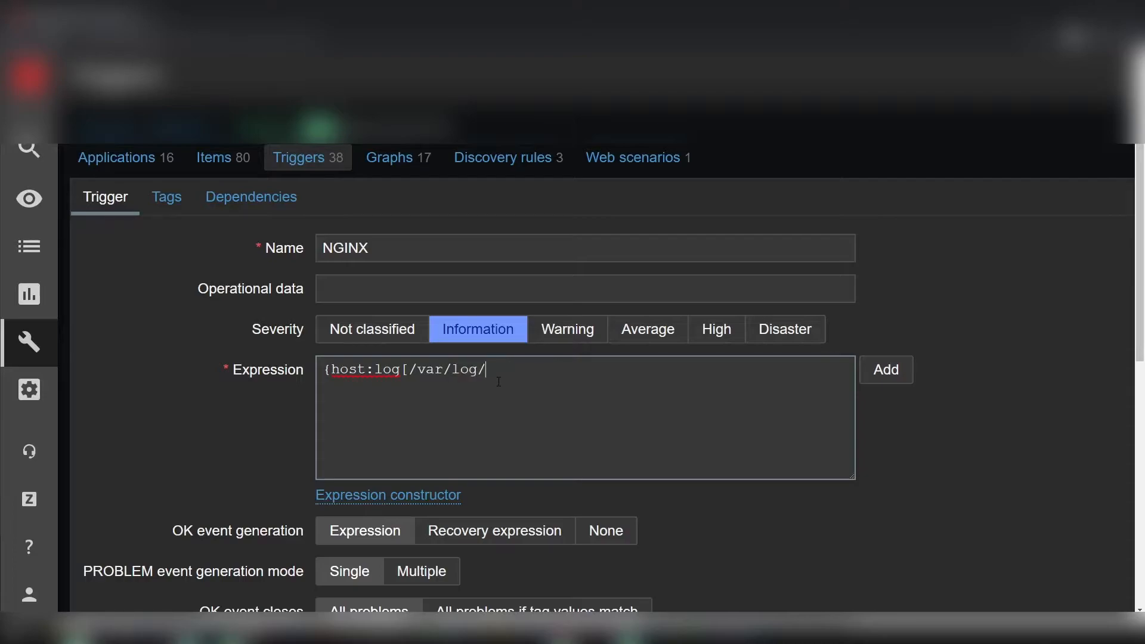
type("nginx/")
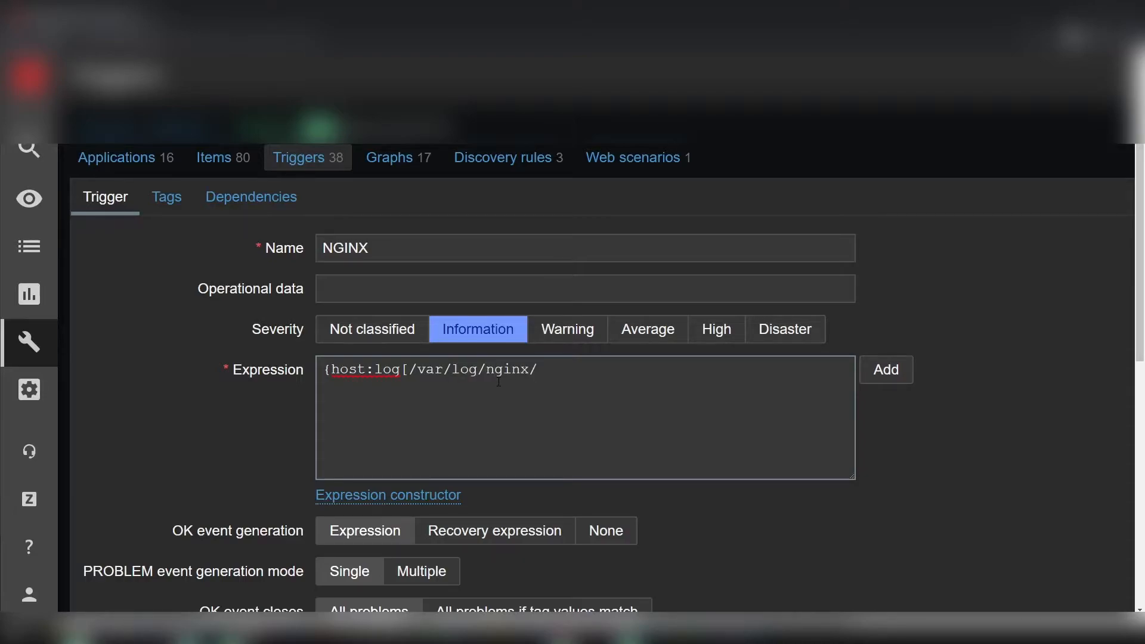
type("error.log")
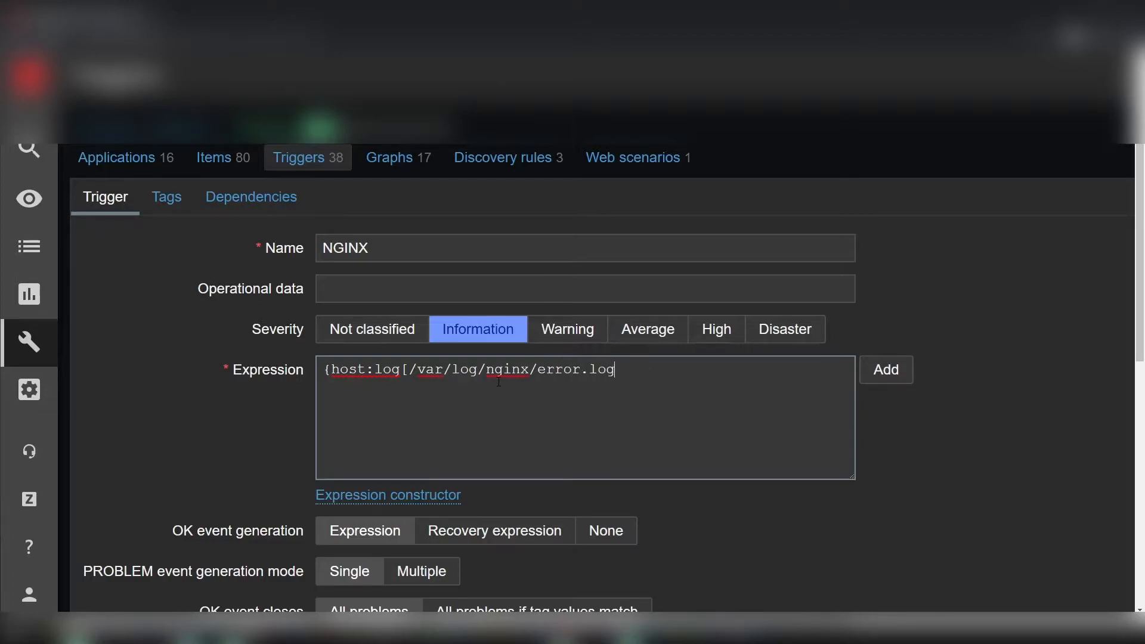
type("]")
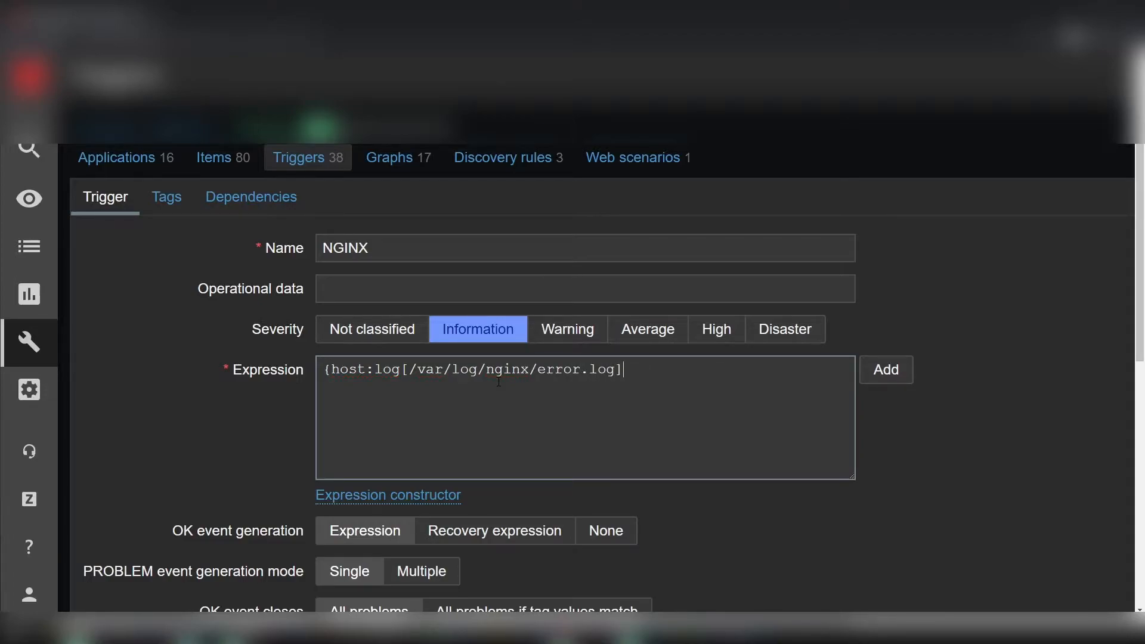
type(".")
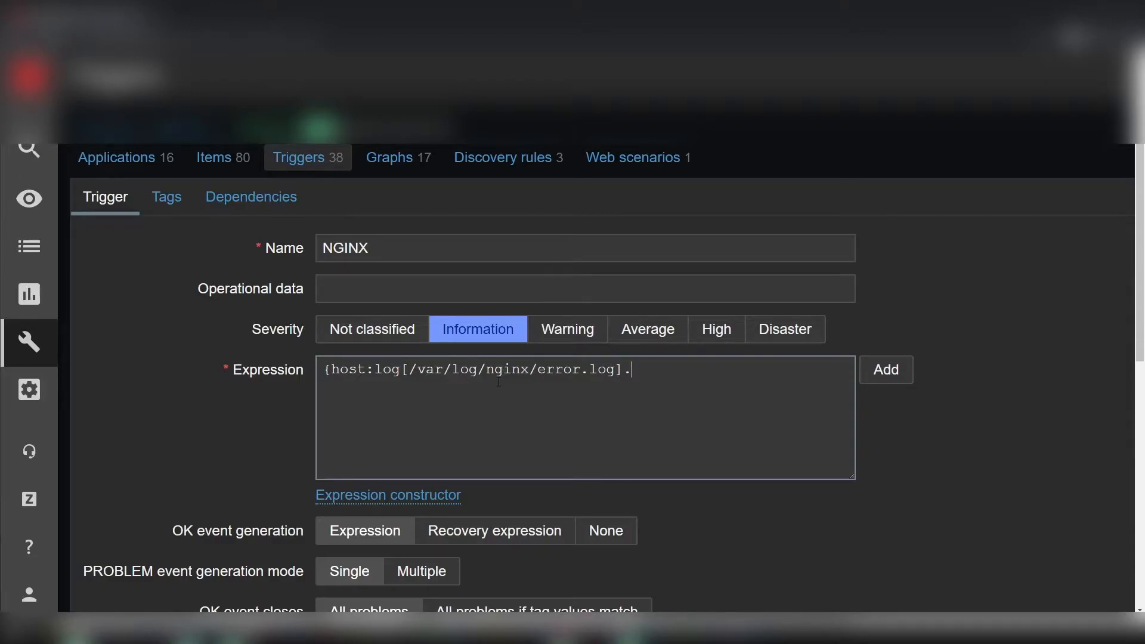
- Finish the expression as .iregexp(warning,30)}=1
type("iregexp")
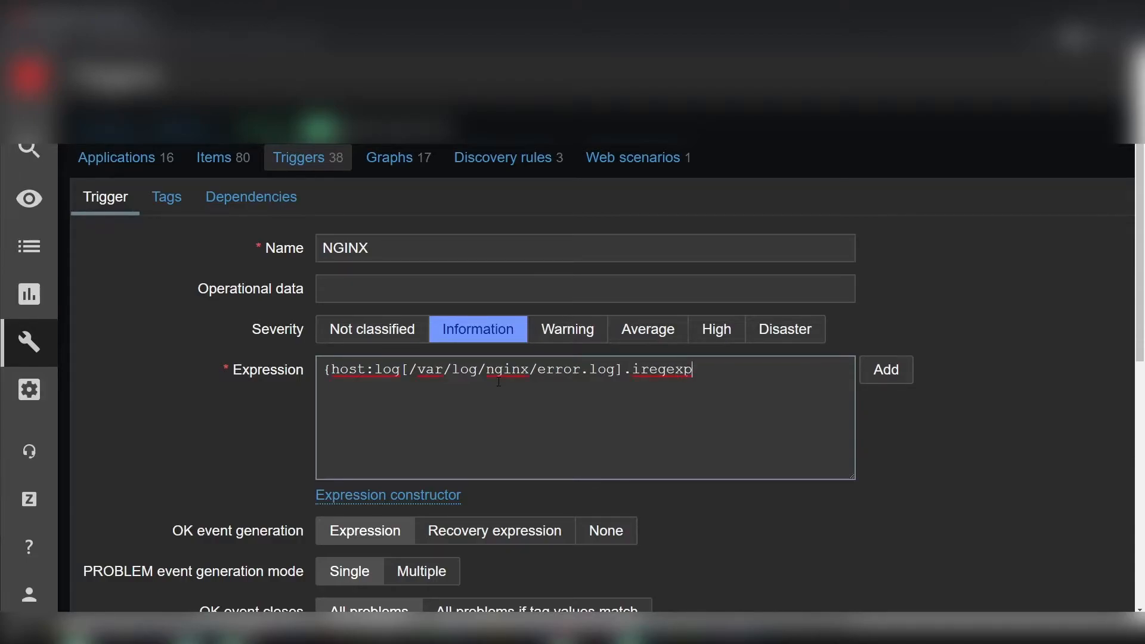
type("(")
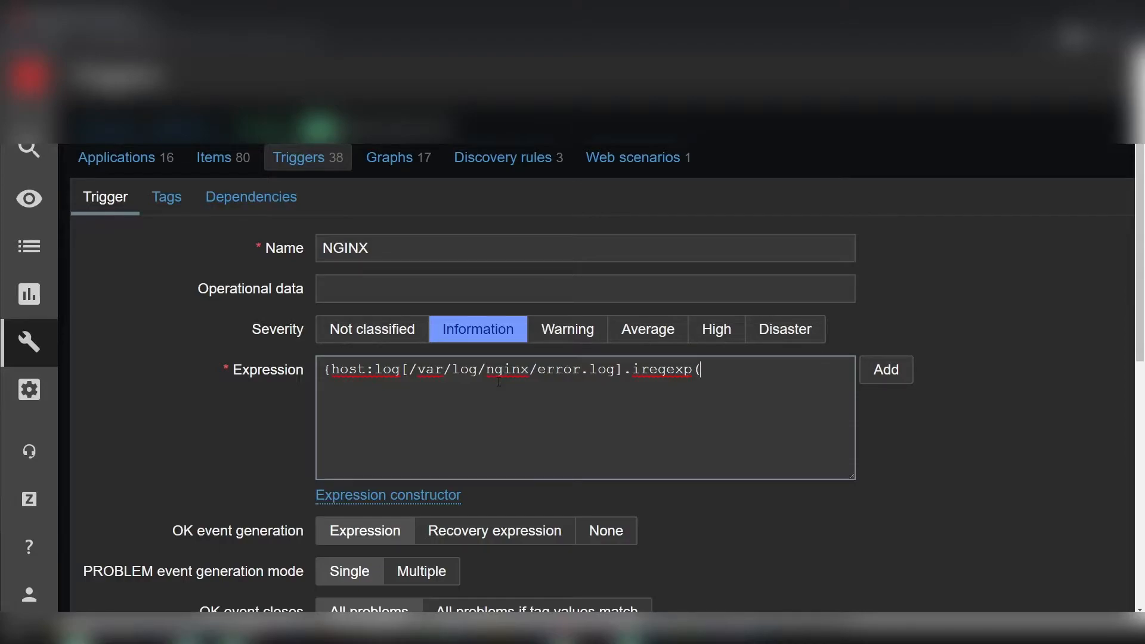
type("wat")
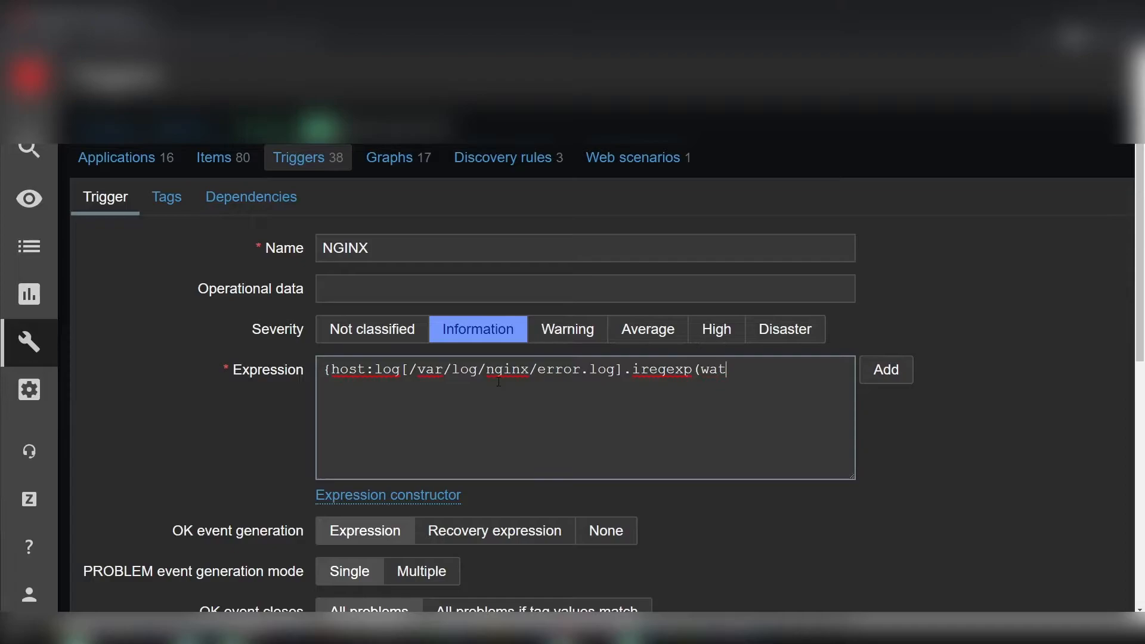
type("rning")
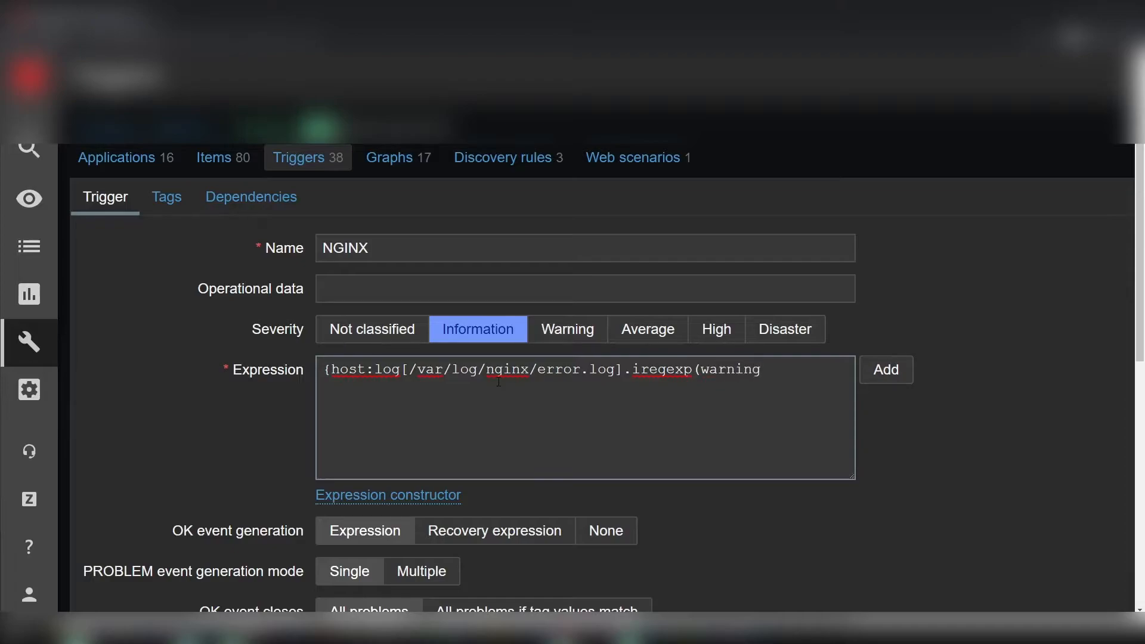
type(",")
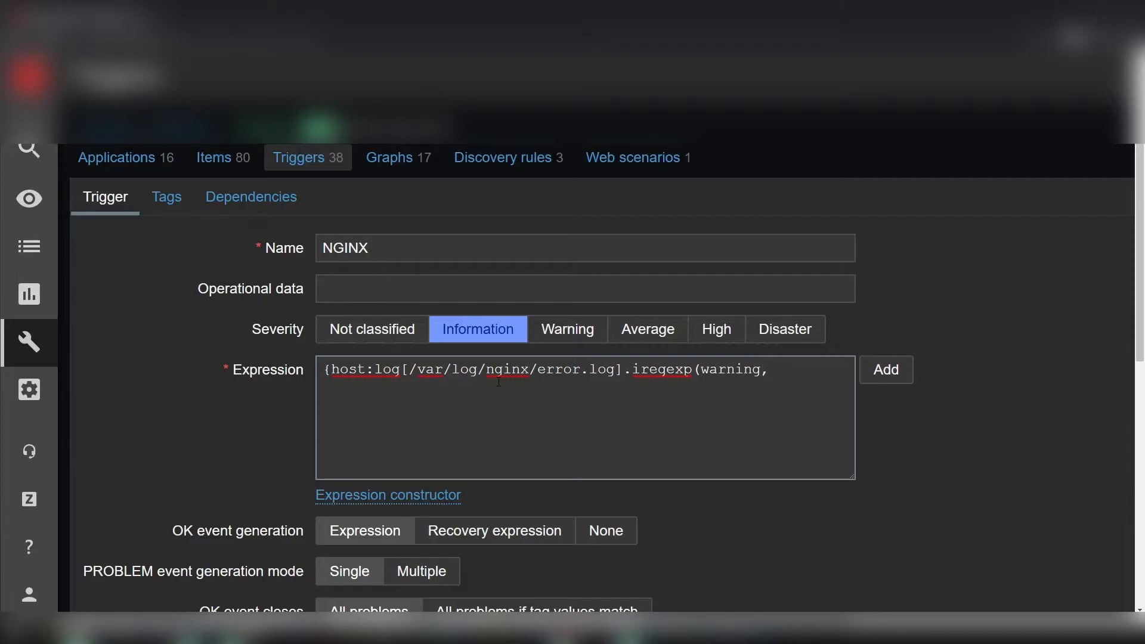
type("30")
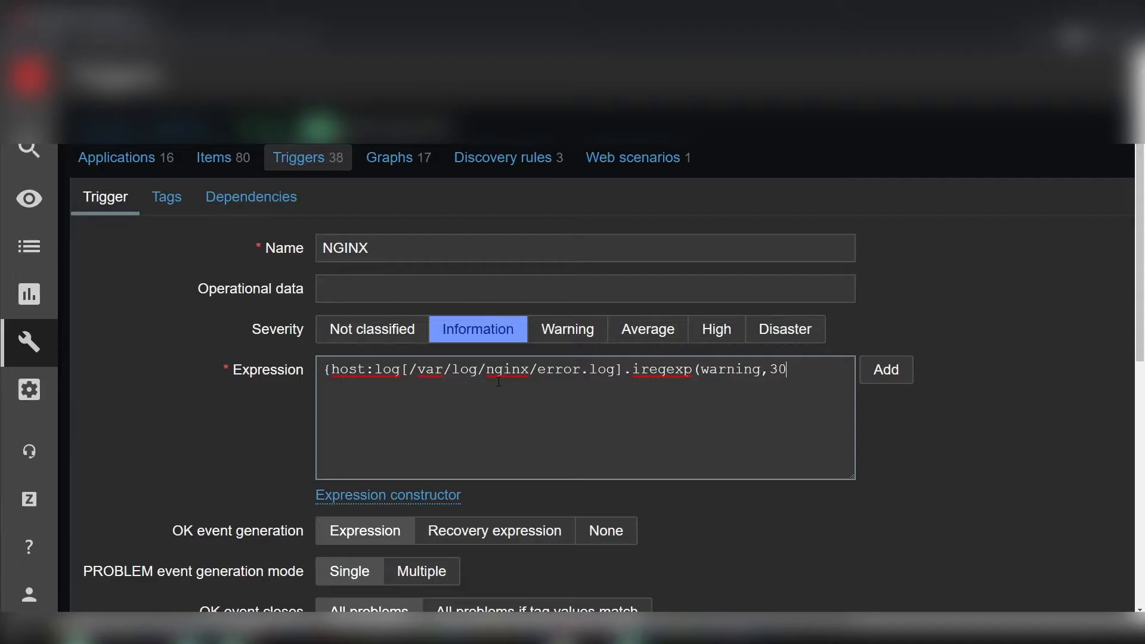
key("BackSpace")
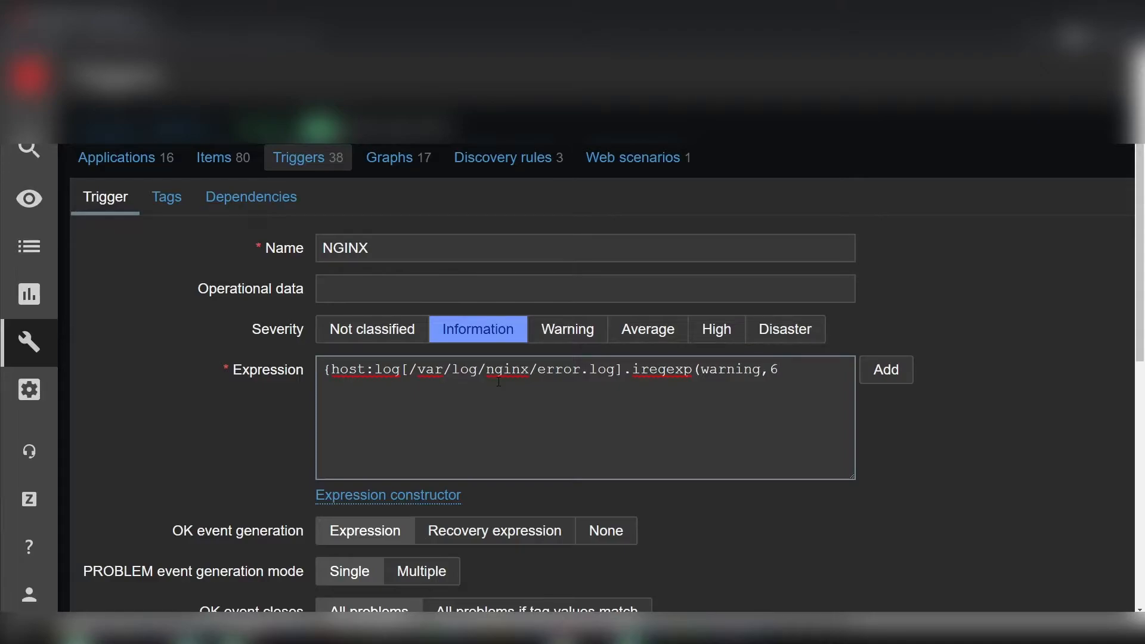
type("30)")
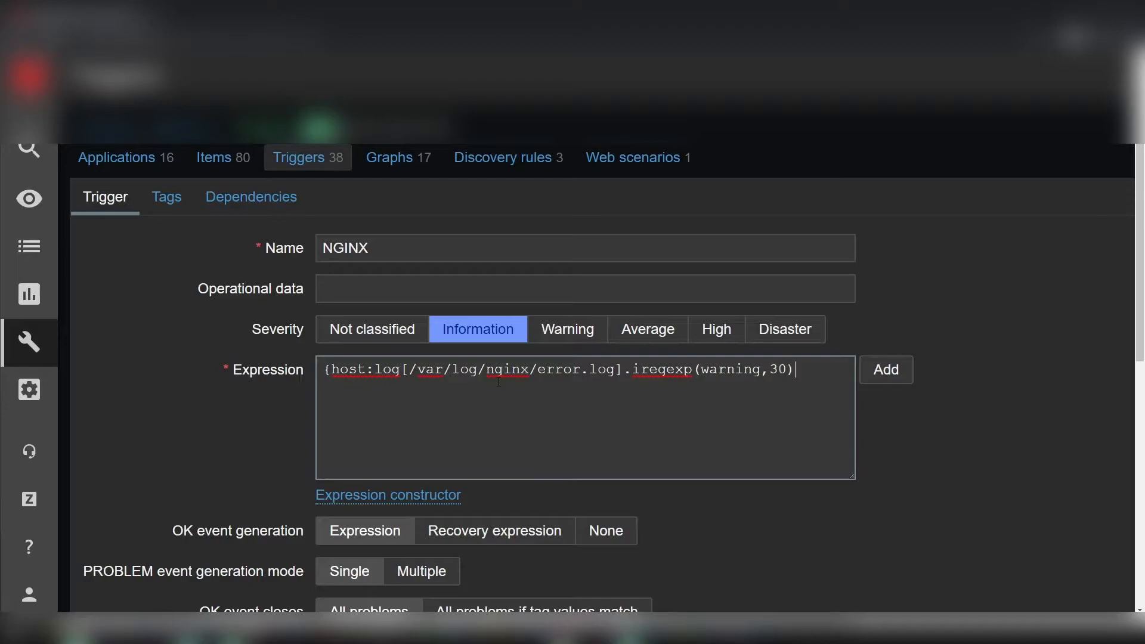
type("}")
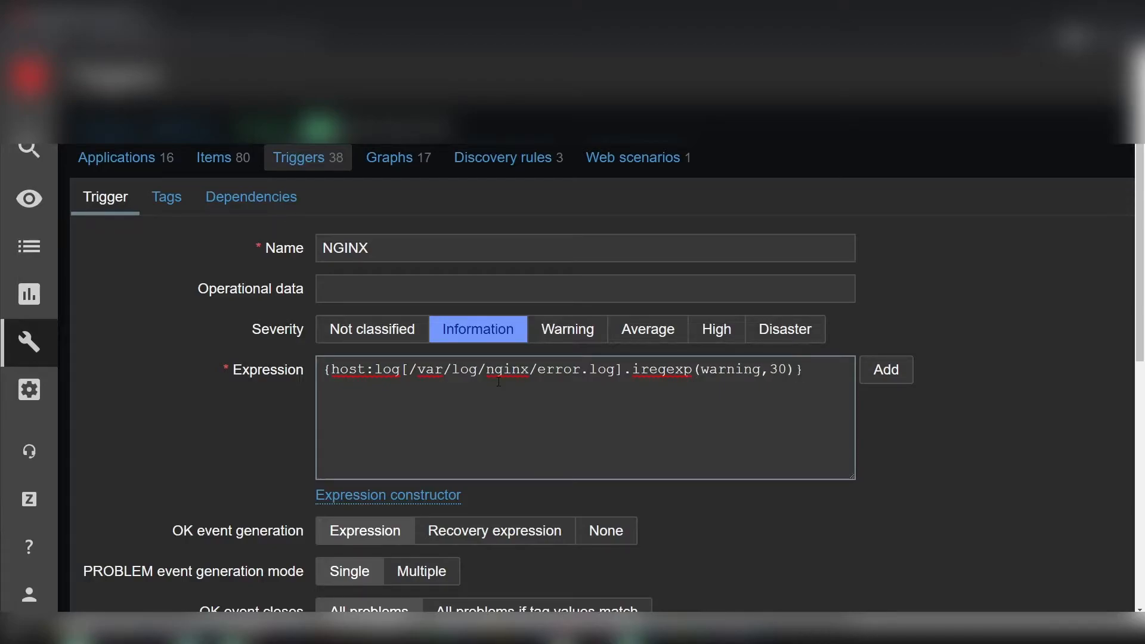
type("=1")
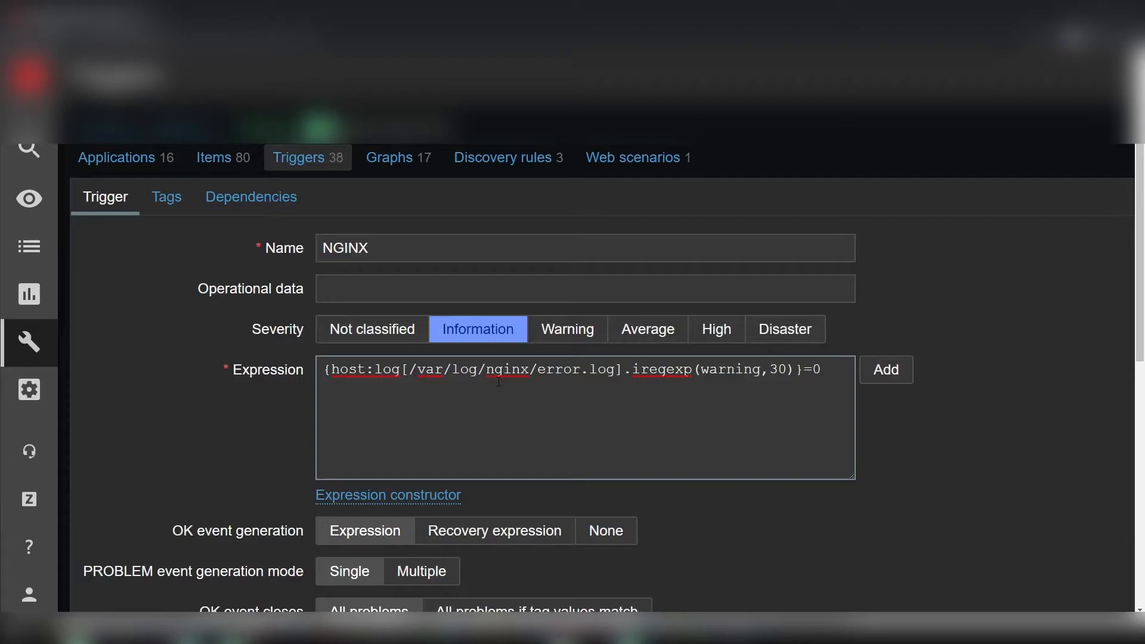
type("1")
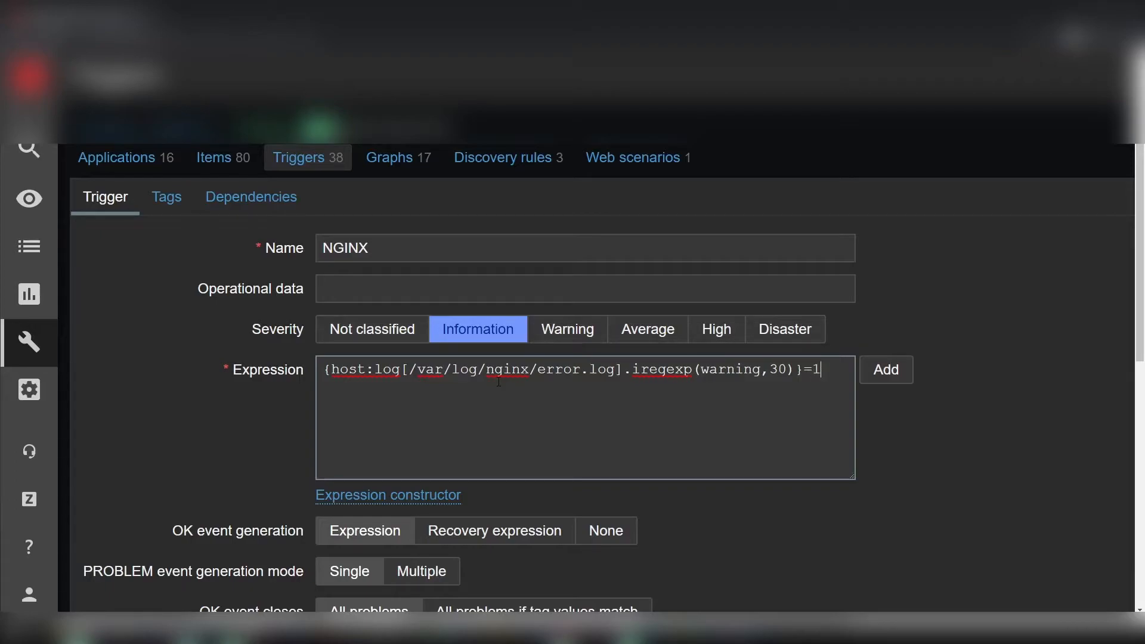
- Highlight the iregexp function, warning pattern and 30 value in the expression
double_click(729, 370)
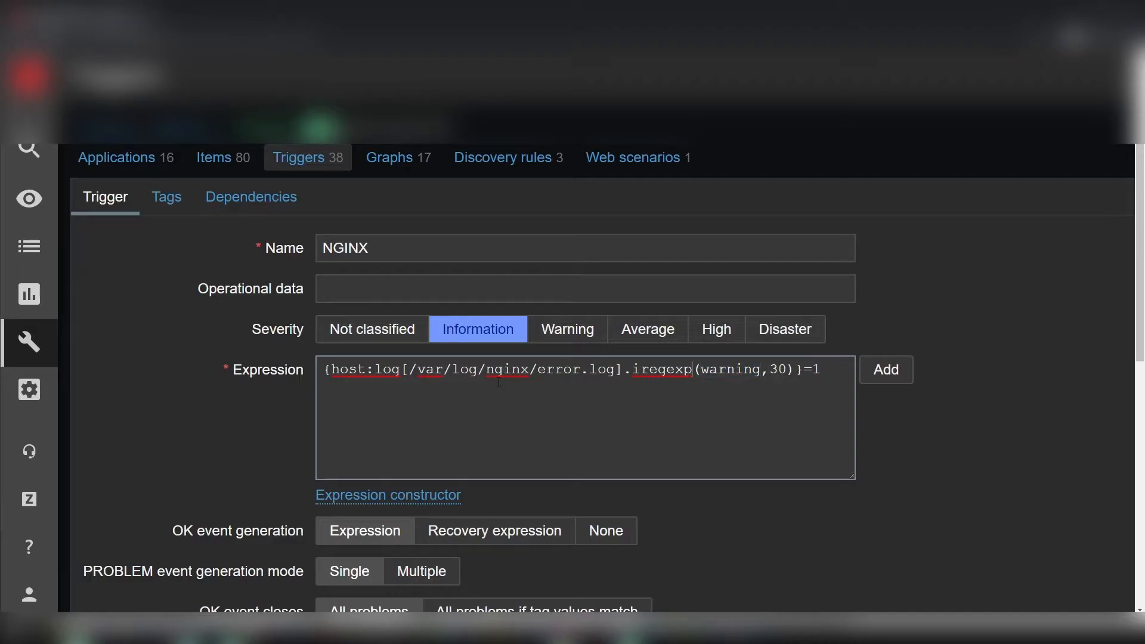
double_click(576, 368)
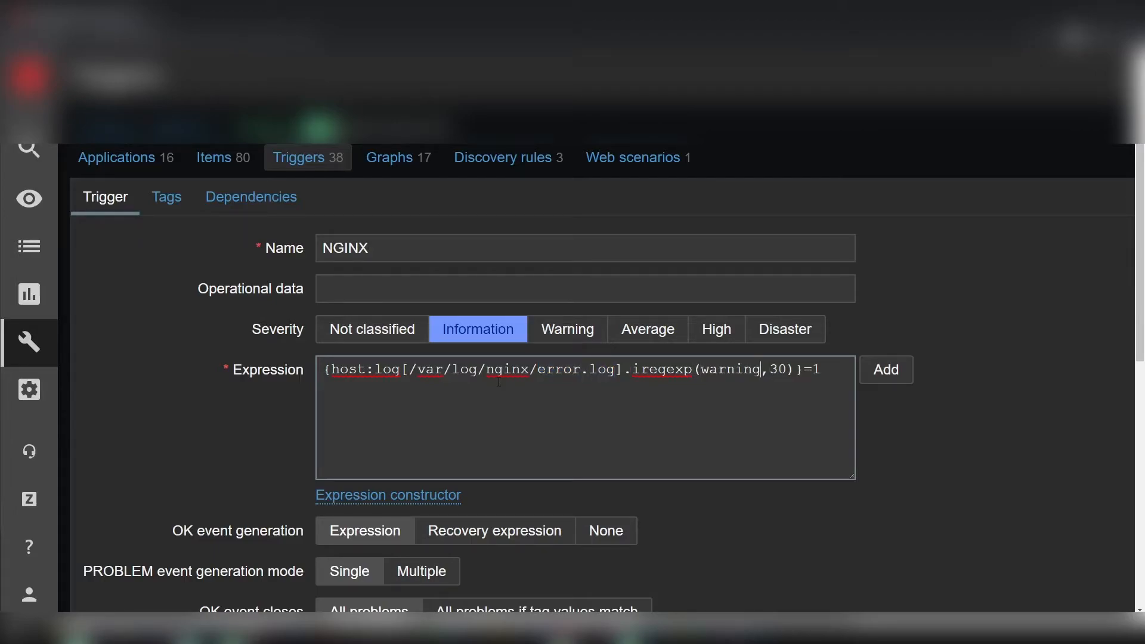
double_click(776, 368)
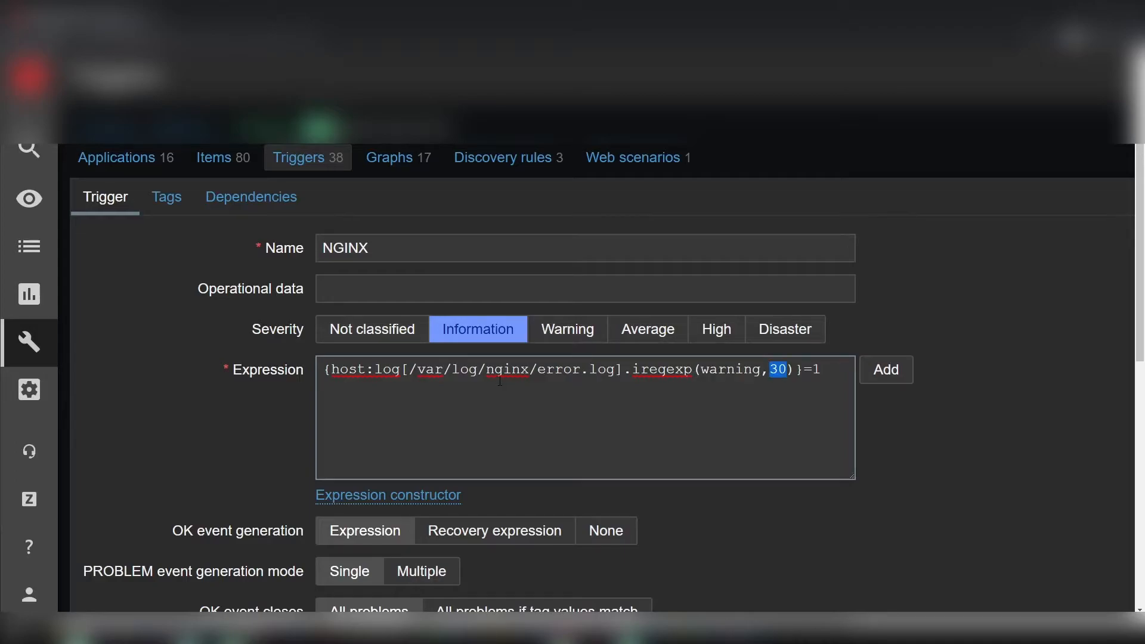
- Save the NGINX trigger with Add and return to the dashboard via the sidebar
scroll("down", 3)
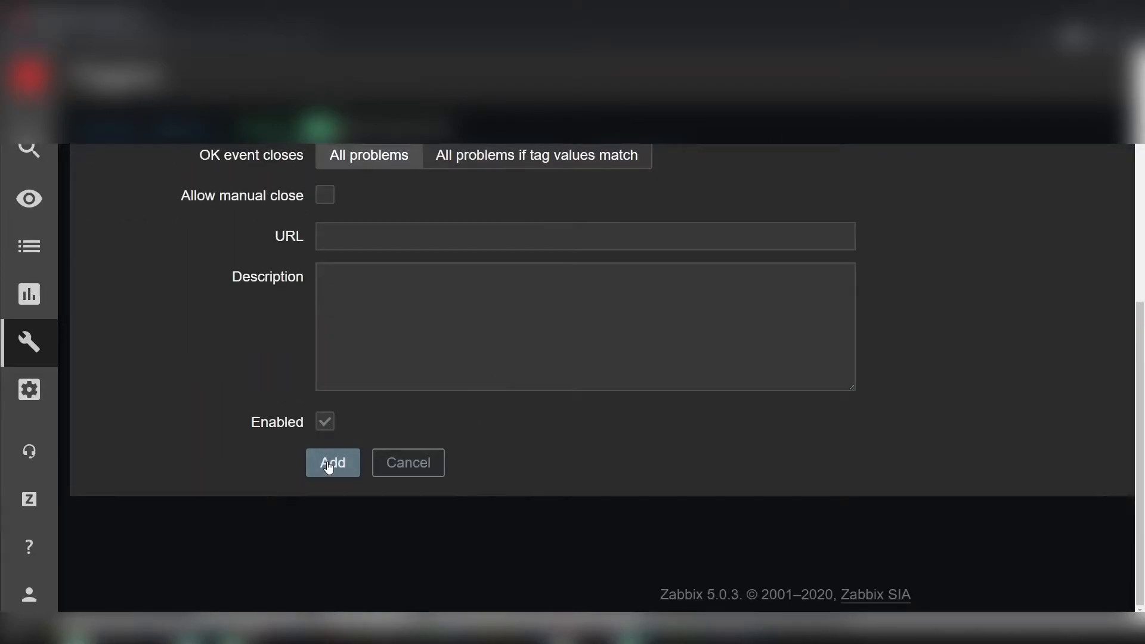
left_click(333, 462)
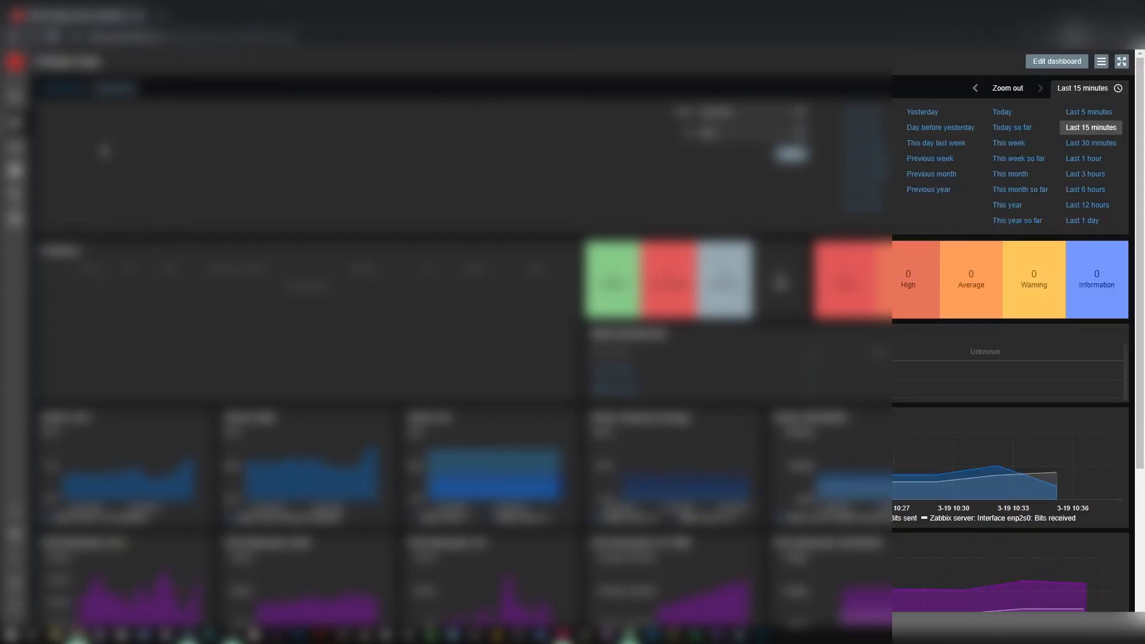
left_click(14, 94)
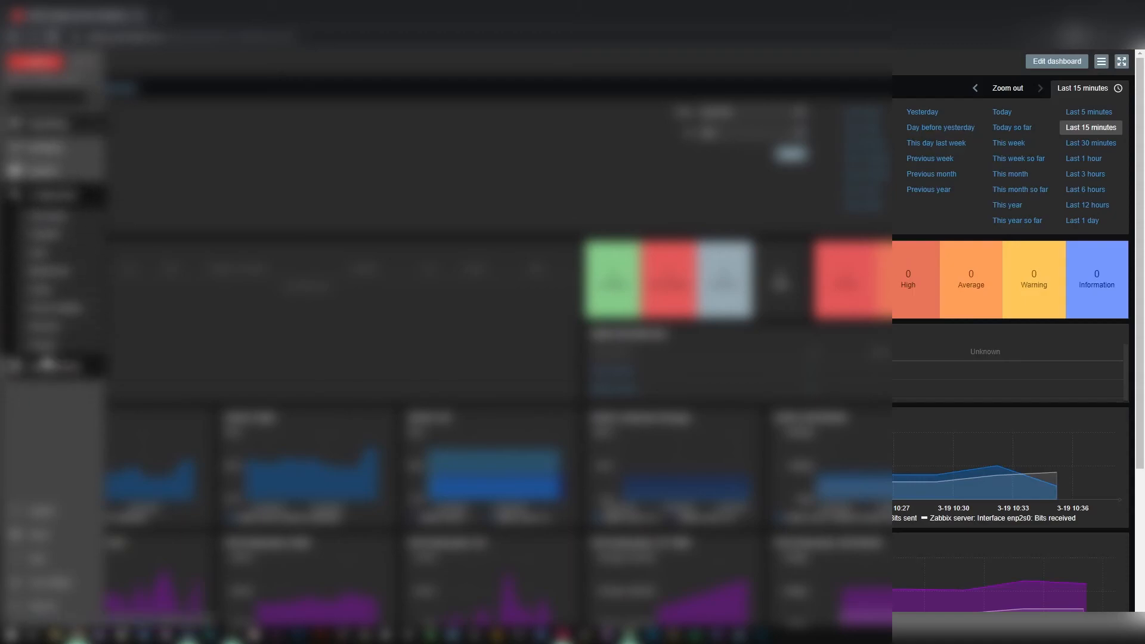